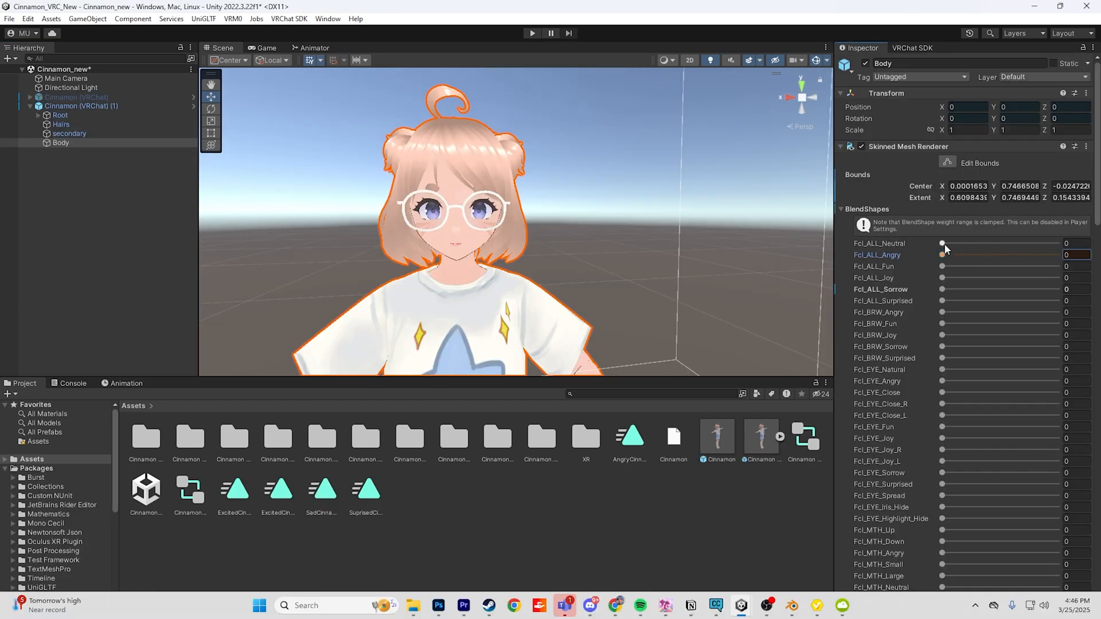
Raise the Body mesh's Fcl_ALL_Joy blendshape to about 86.2 for a smiling face.
{"action": "left_click_drag", "start_coordinate": [942, 277], "coordinate": [1040, 277]}
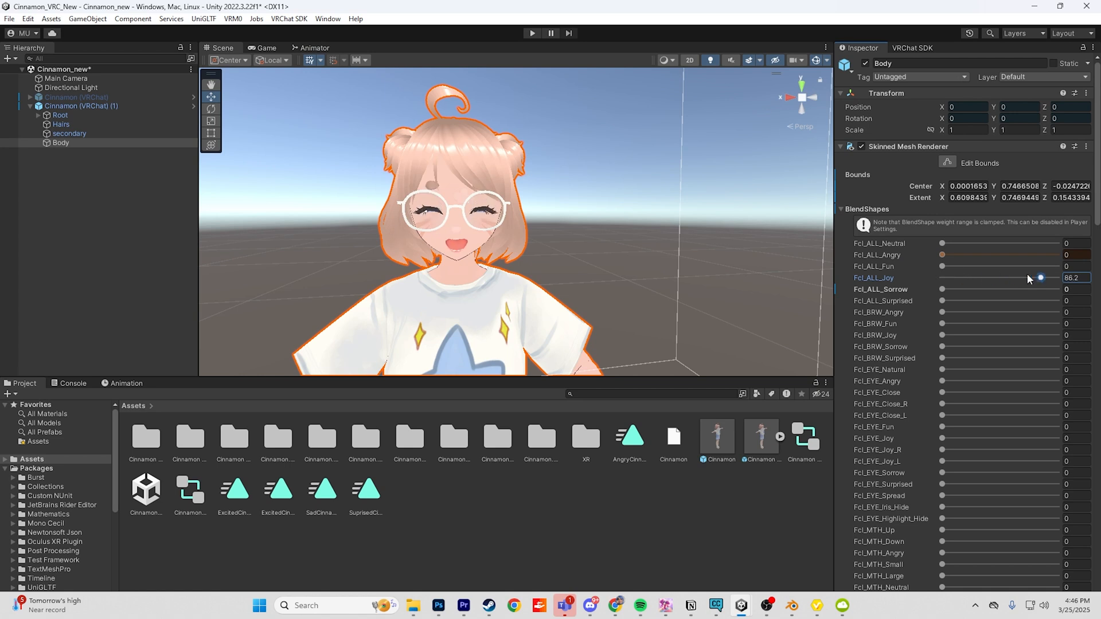